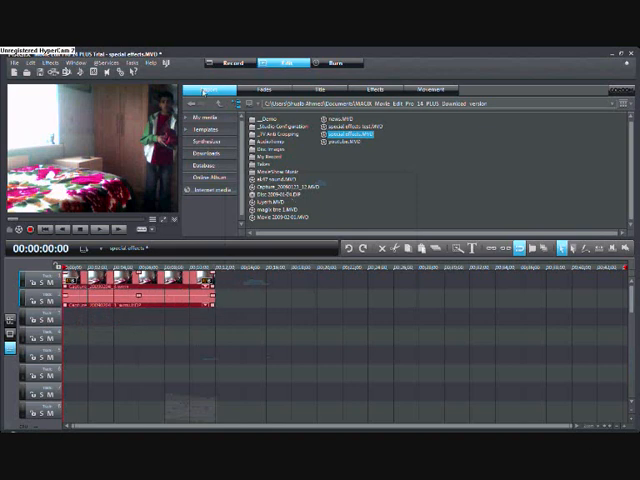
click(200, 92)
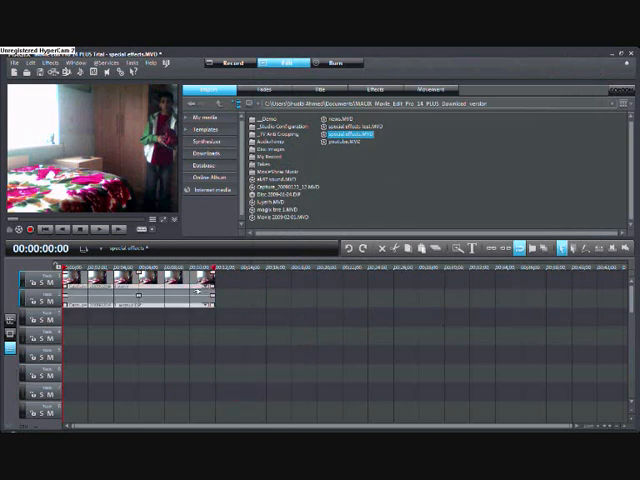
key(ctrl+m)
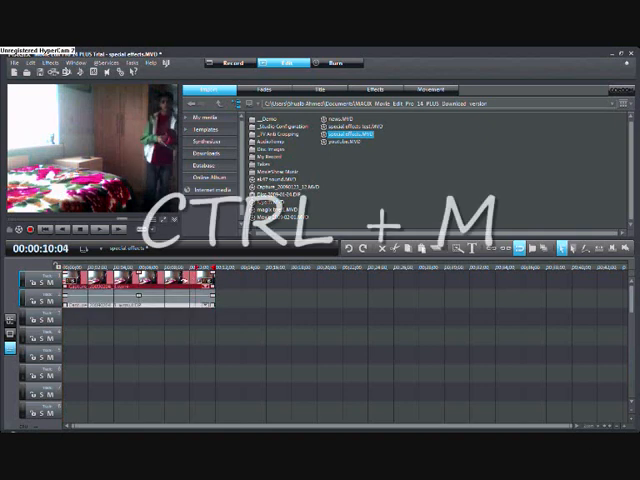